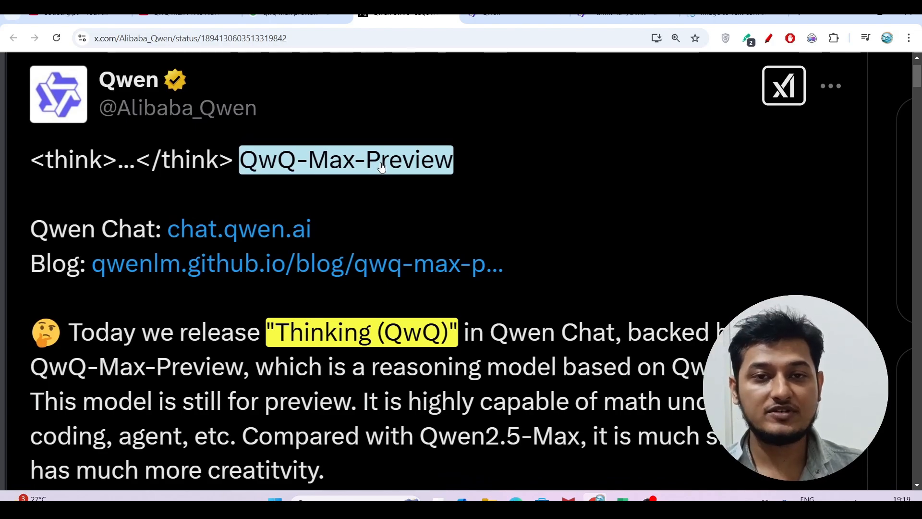
Scroll back to Qwen's Thinking (QwQ) announcement post on X.
scroll(down, 3)
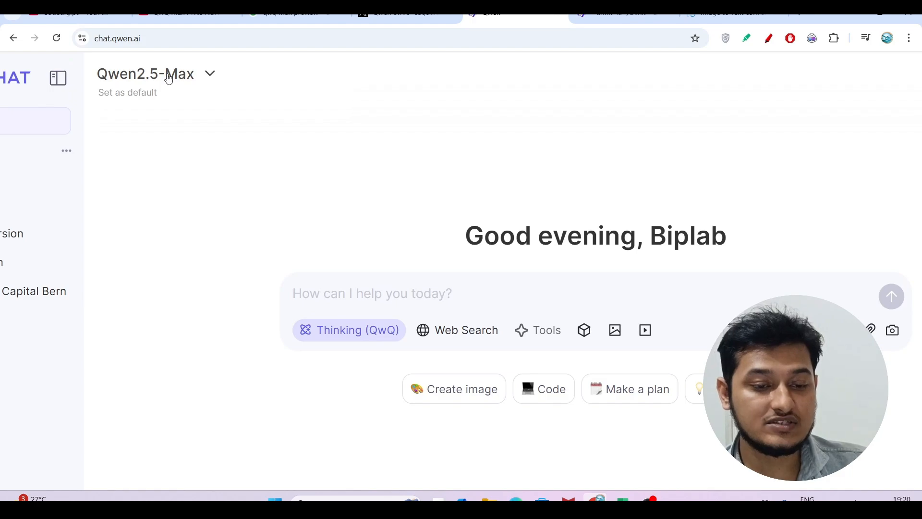
click(145, 73)
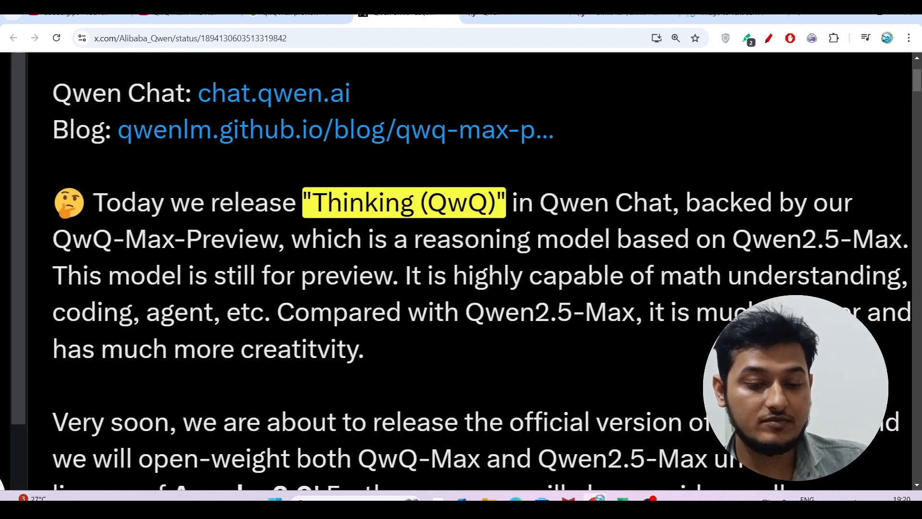
scroll(down, 3)
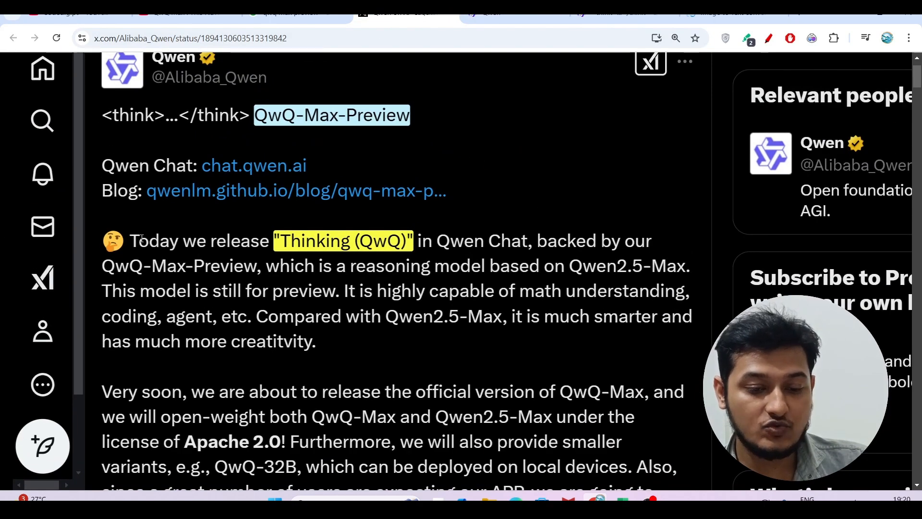
Highlight the Thinking (QwQ) release and QwQ-Max-Preview reasoning-model sentences.
drag(130, 240, 410, 240)
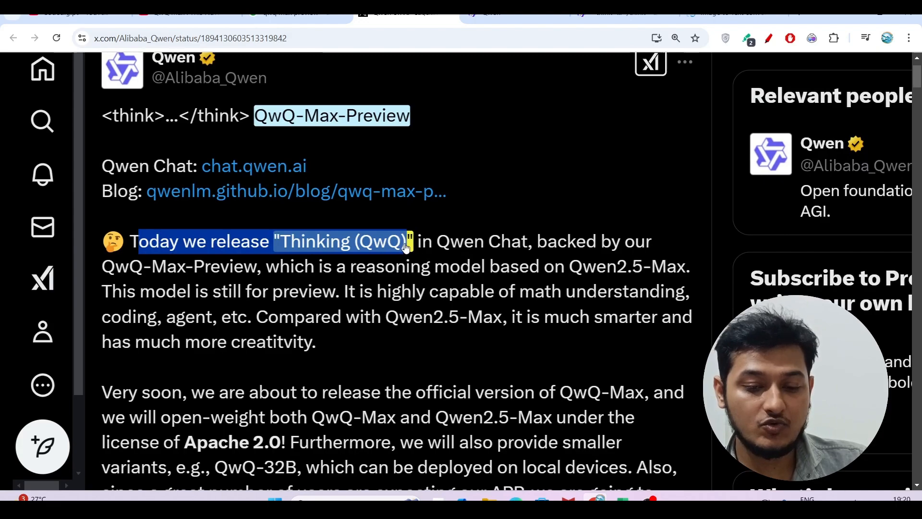
drag(406, 241, 624, 241)
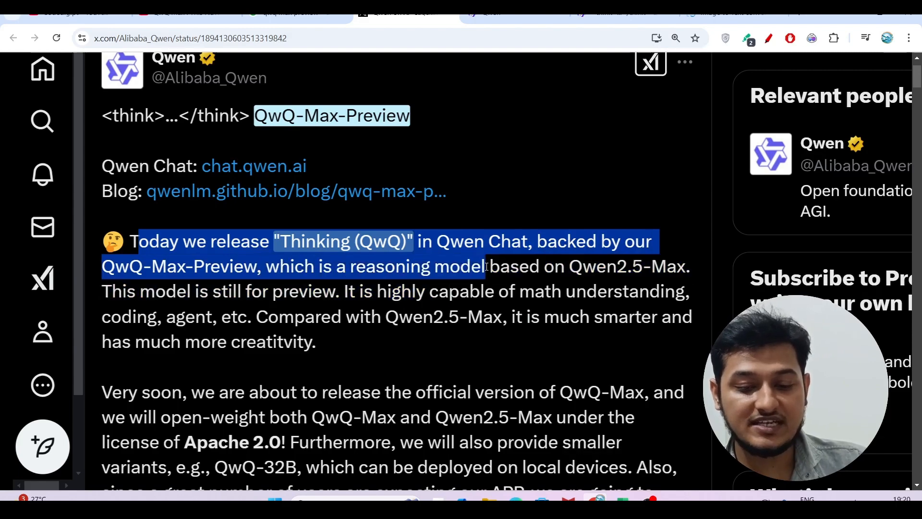
drag(482, 266, 688, 265)
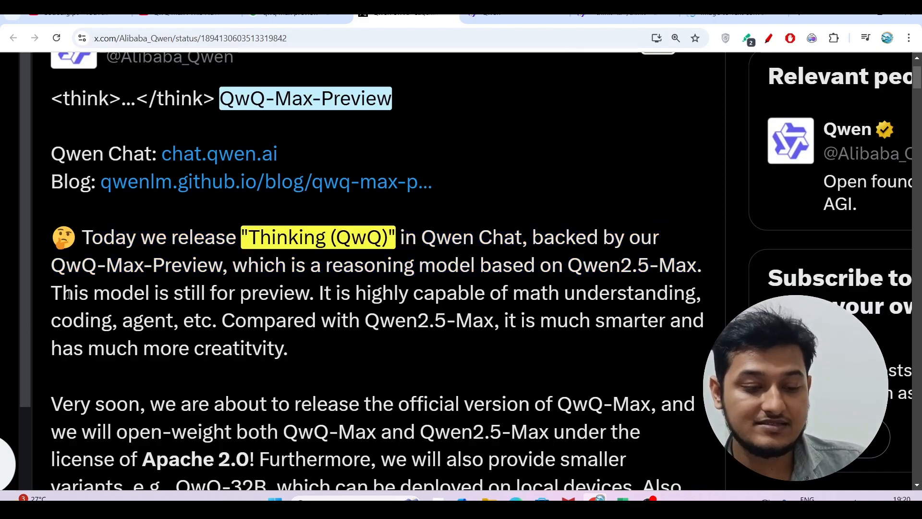
double_click(71, 292)
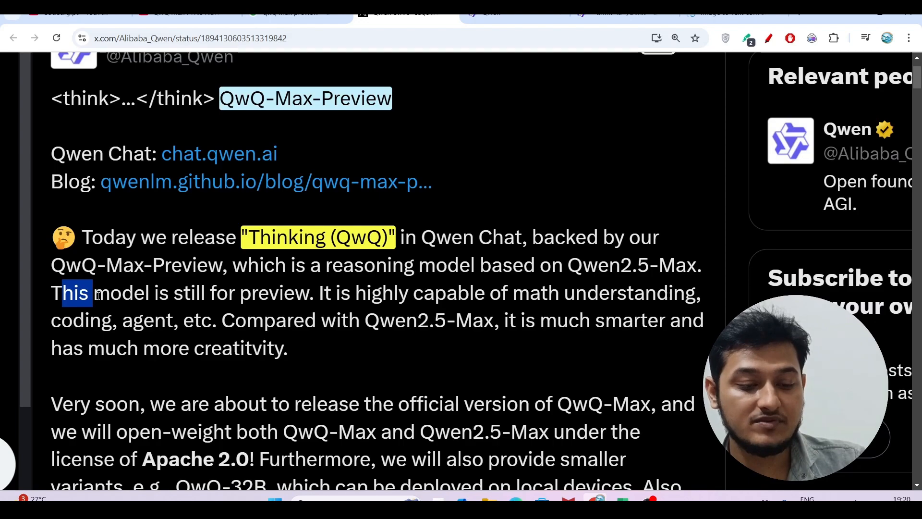
drag(70, 293, 229, 292)
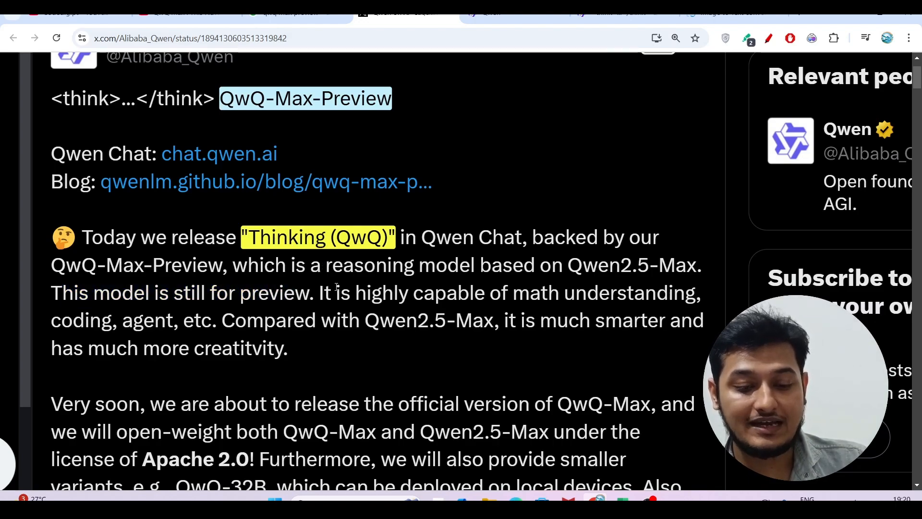
drag(336, 293, 644, 293)
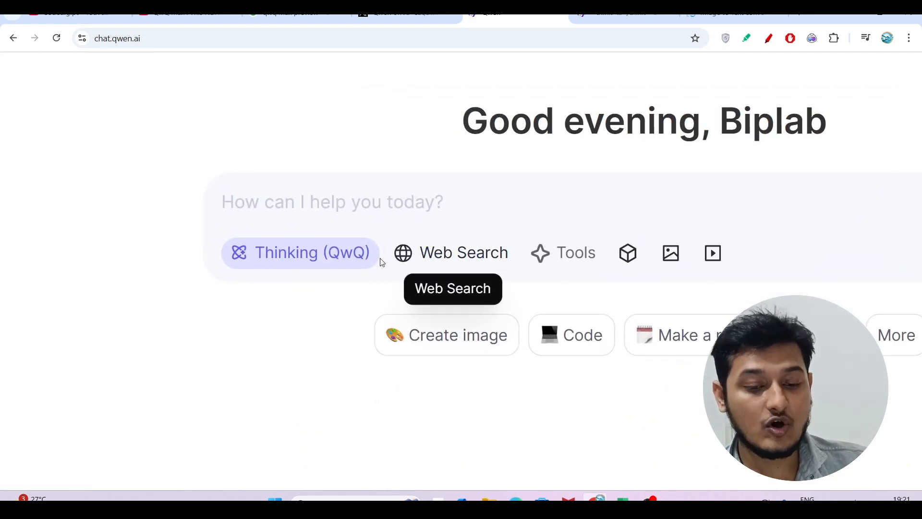
mouse_move(478, 171)
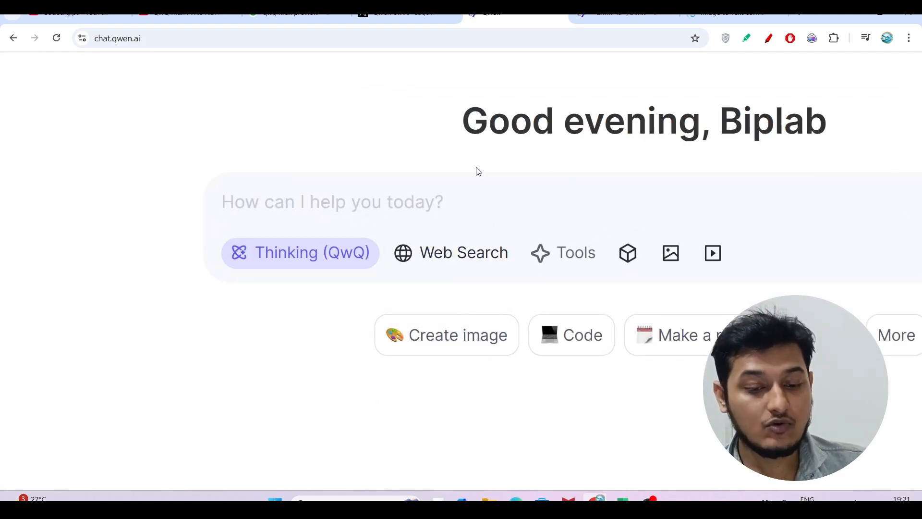
Turn on Thinking (QwQ) mode in Qwen Chat for Qwen2.5-Max.
click(136, 71)
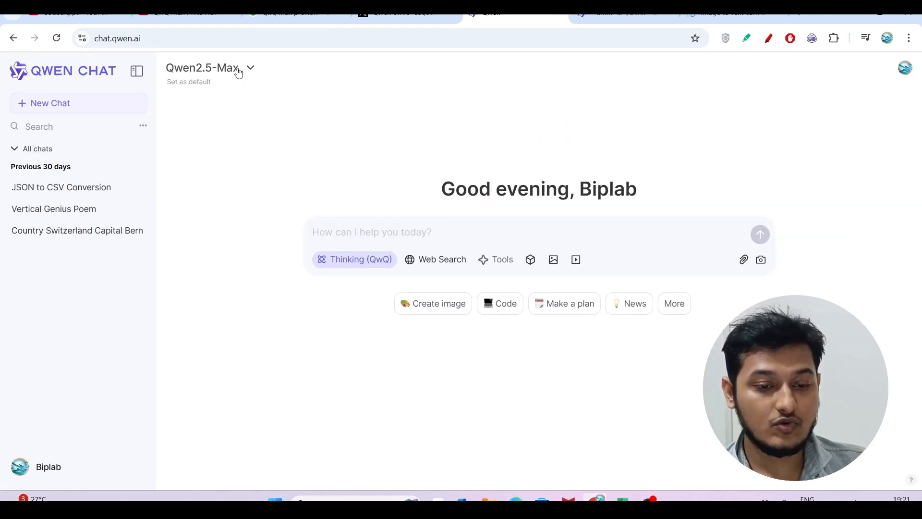
click(209, 67)
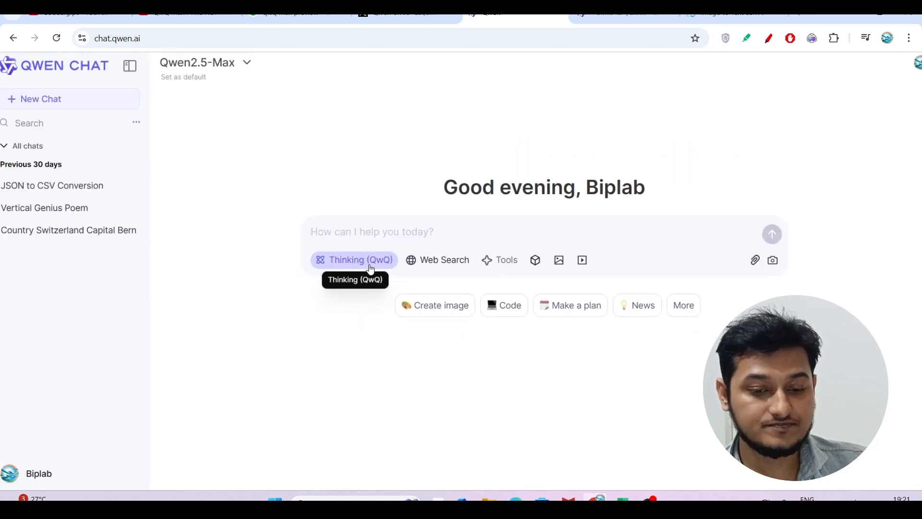
click(129, 65)
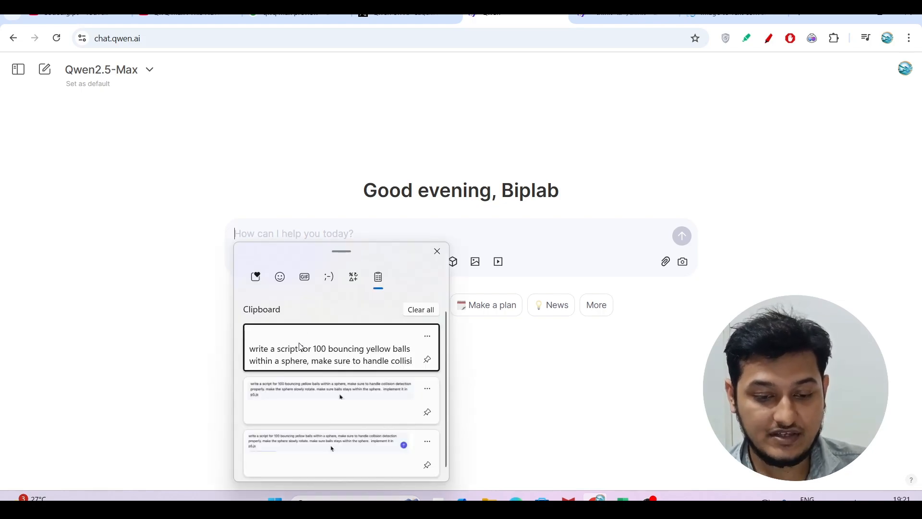
Paste the saved bouncing-yellow-balls sphere prompt and highlight its collision and rotation requirements.
click(341, 348)
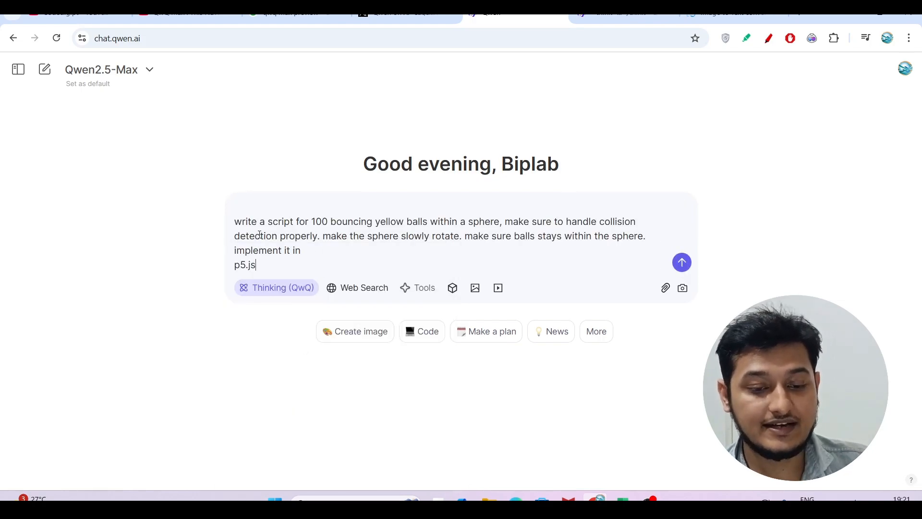
drag(429, 221, 262, 236)
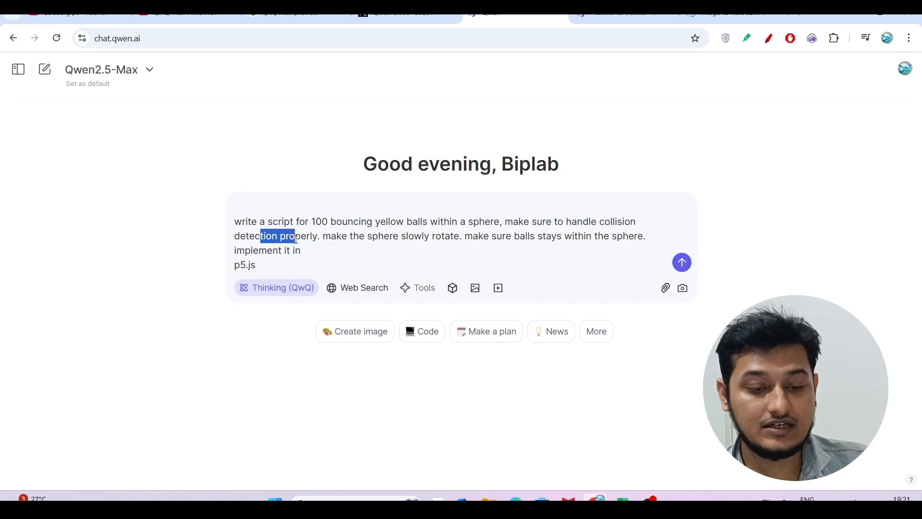
drag(294, 236, 423, 235)
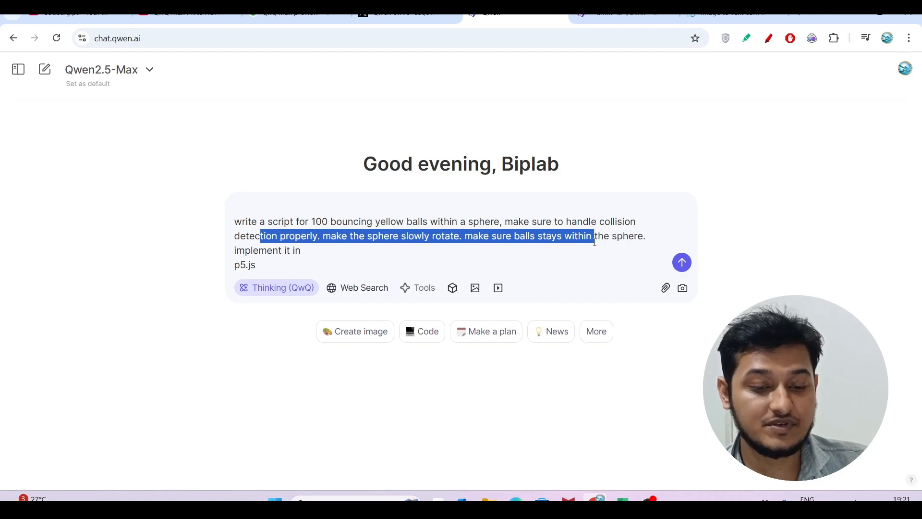
Review the rest of the prompt text and send it.
drag(593, 236, 256, 265)
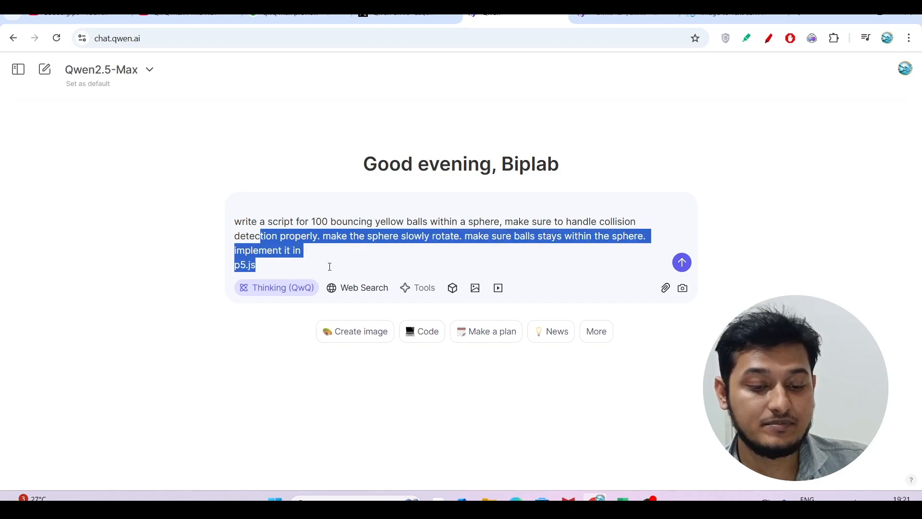
click(405, 235)
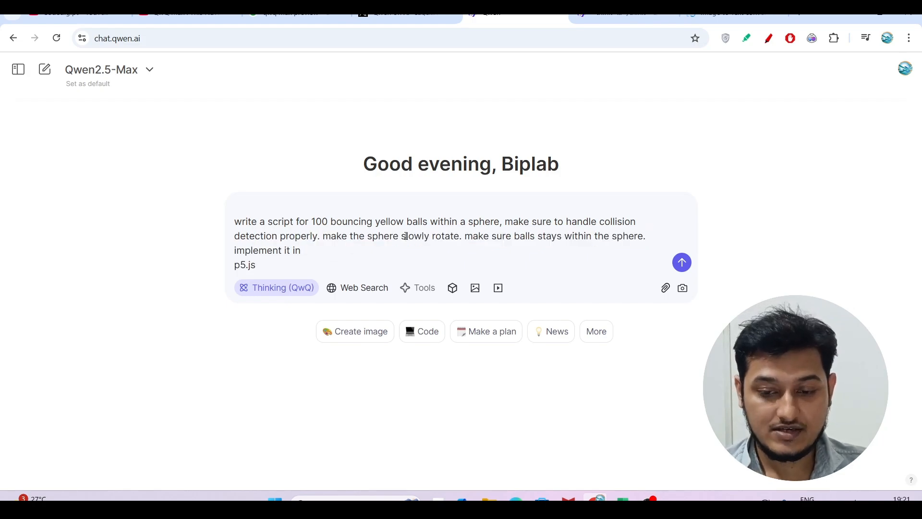
click(681, 262)
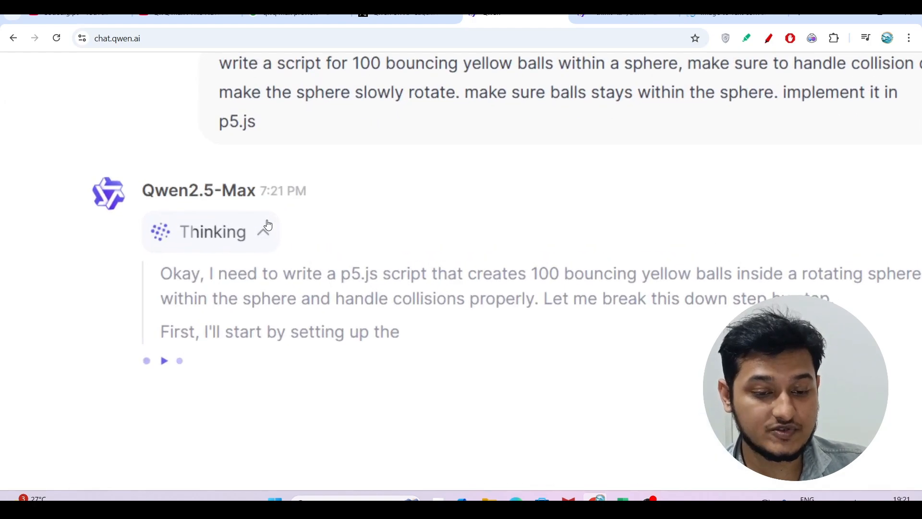
Scroll through the model's Thinking output about sphere rotation and ball drawing.
scroll(down, 3)
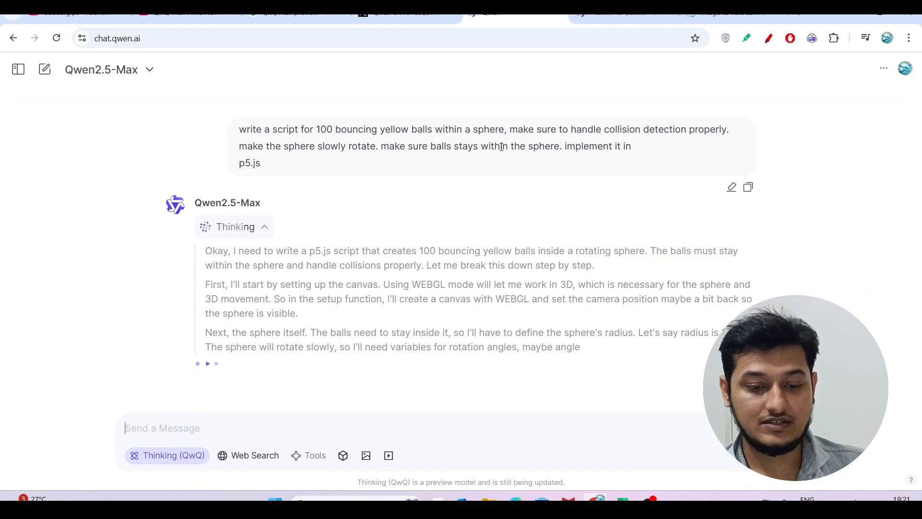
scroll(down, 3)
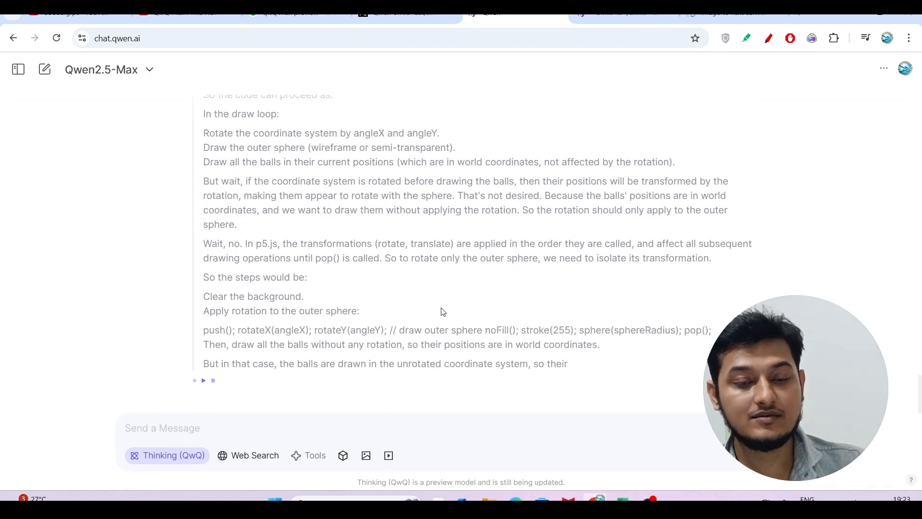
scroll(down, 3)
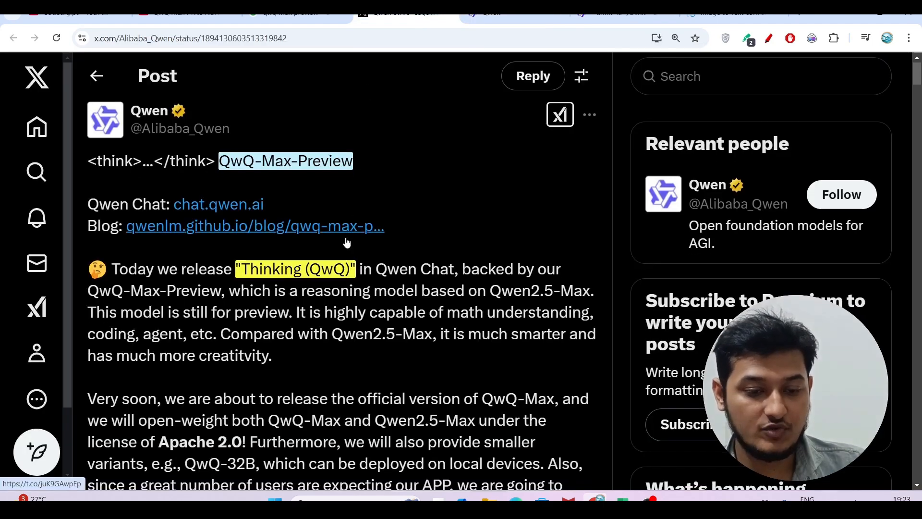
Browse Qwen's X thread and play the Agent demo video.
scroll(down, 3)
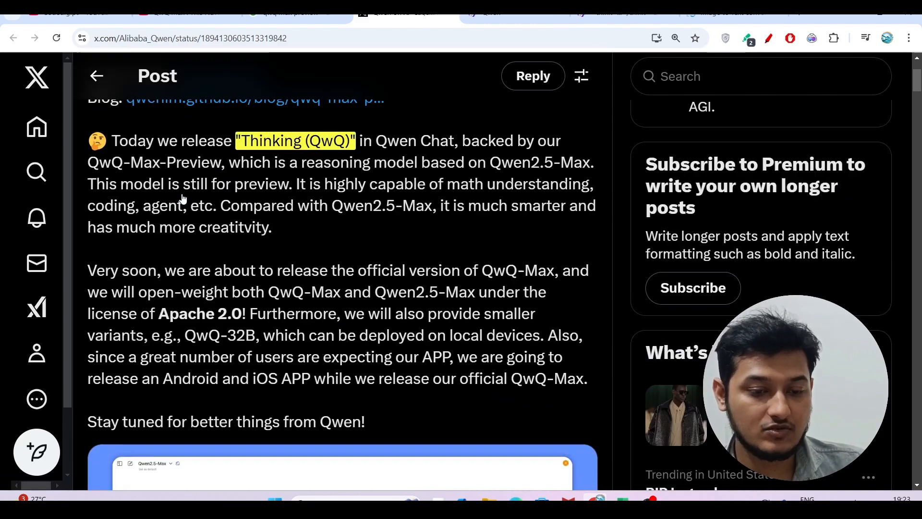
scroll(down, 3)
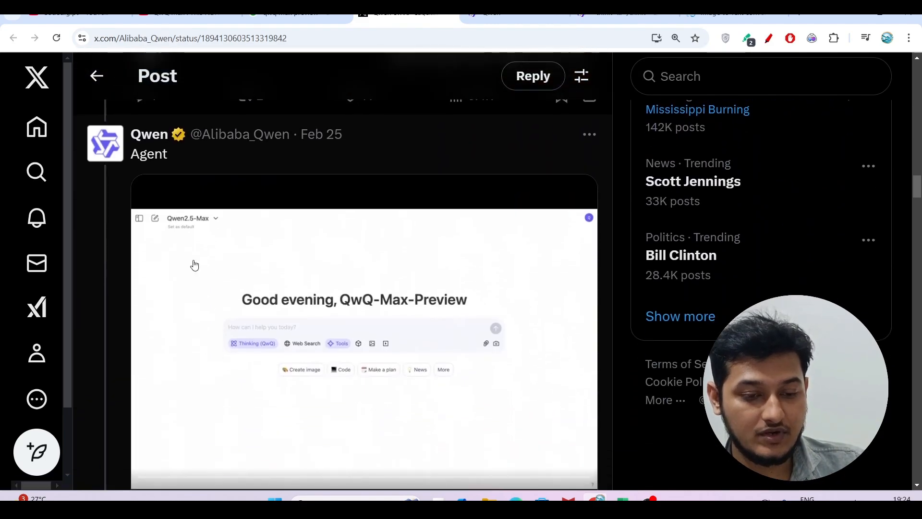
double_click(149, 153)
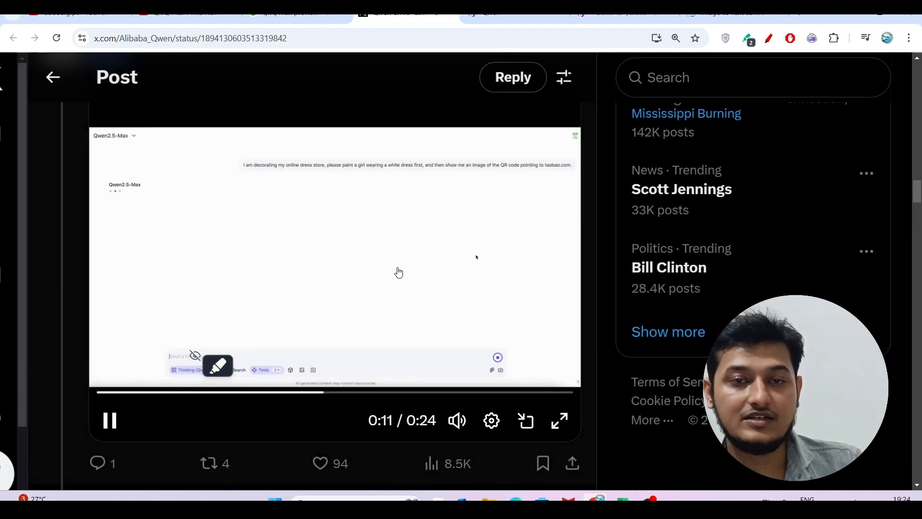
scroll(down, 3)
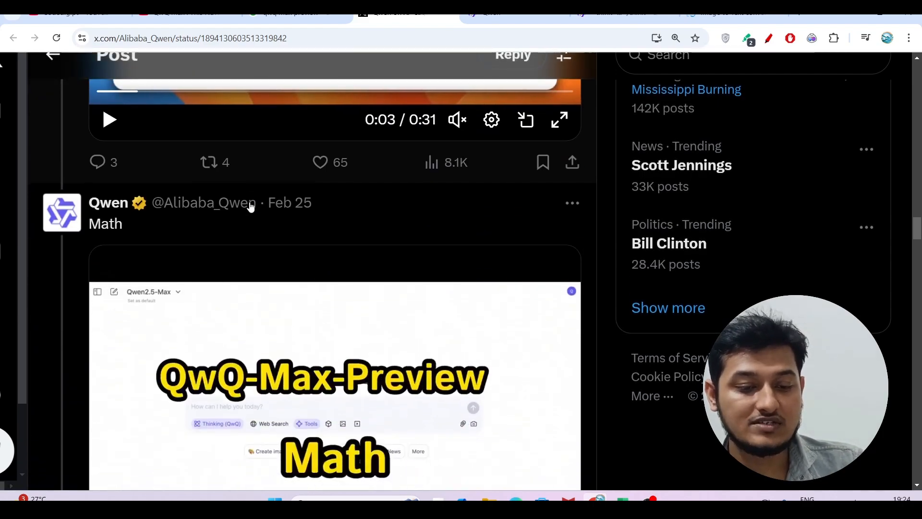
scroll(down, 3)
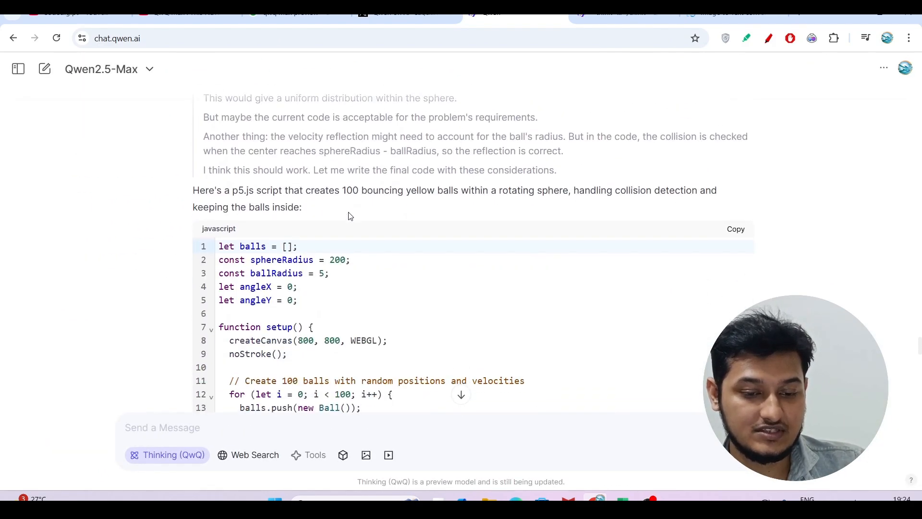
Read the p5.js script and usage steps, then pick the row 5 percentage question.
scroll(down, 3)
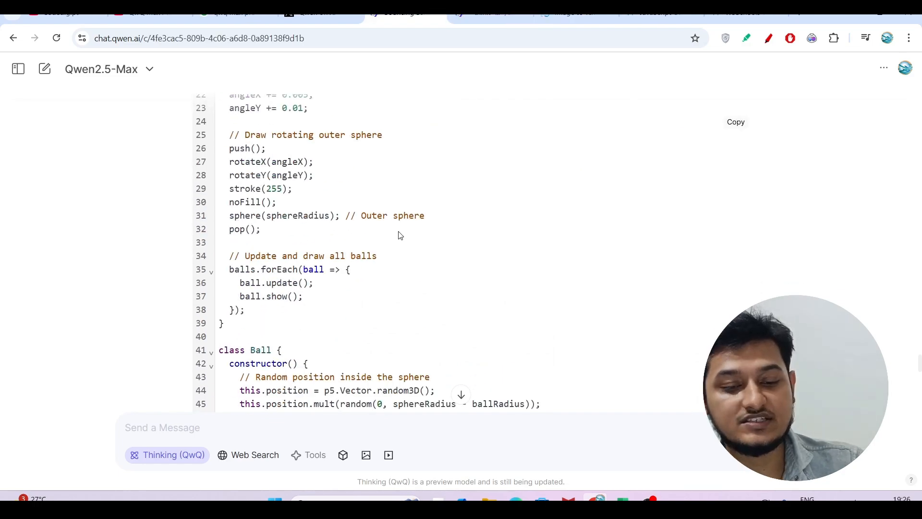
scroll(down, 3)
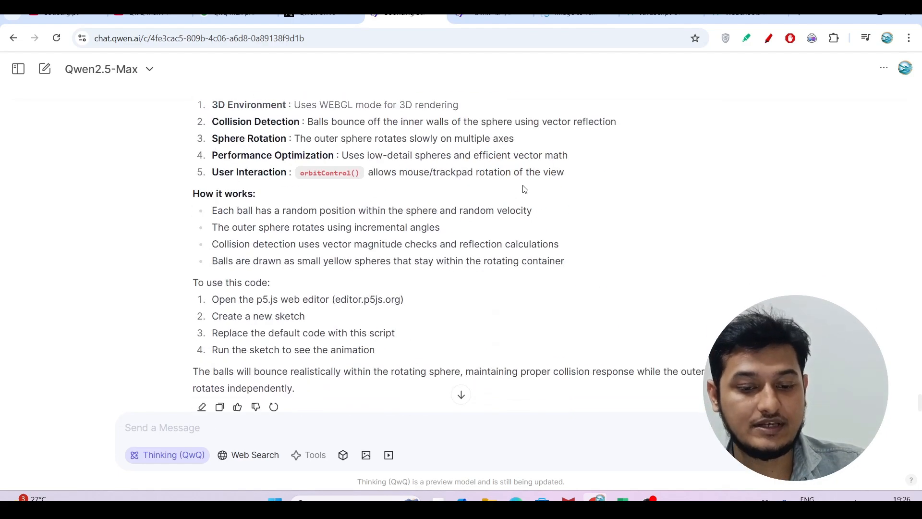
scroll(down, 3)
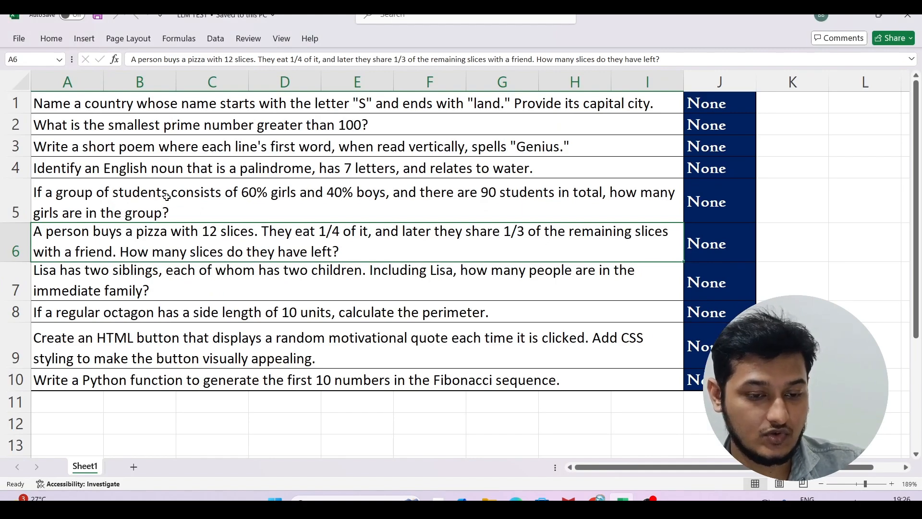
click(67, 202)
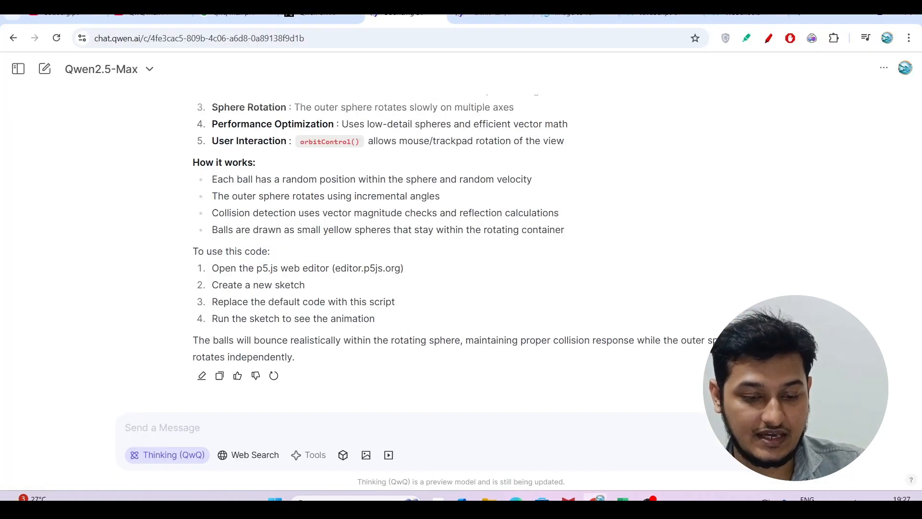
Ask about 60% girls and 40% boys among 90 students and watch the reasoning.
text(If a group of students consists of 60% girls and 40% boys, and there are 90 students in total, how many girls are in the group?)
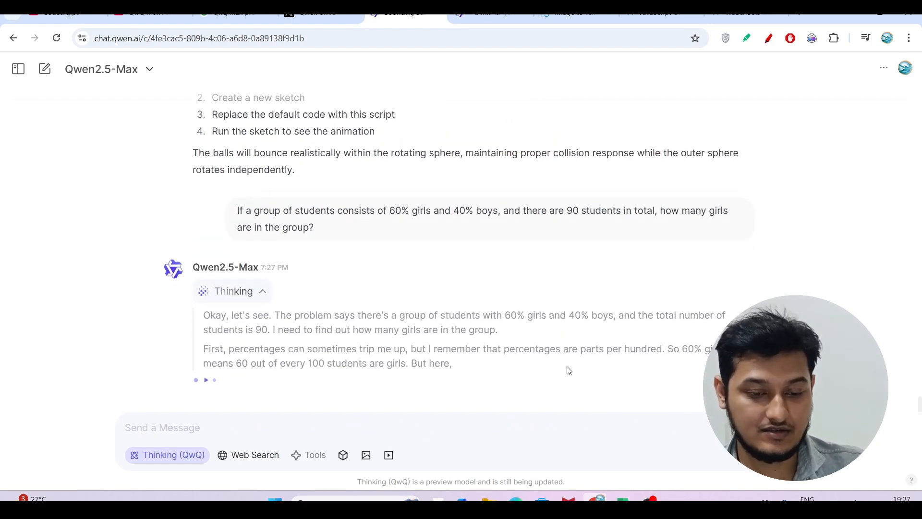
scroll(down, 3)
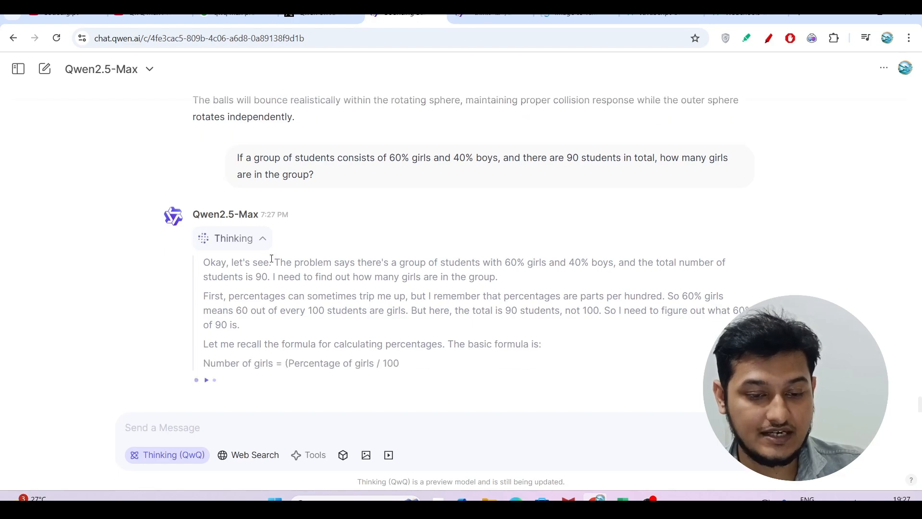